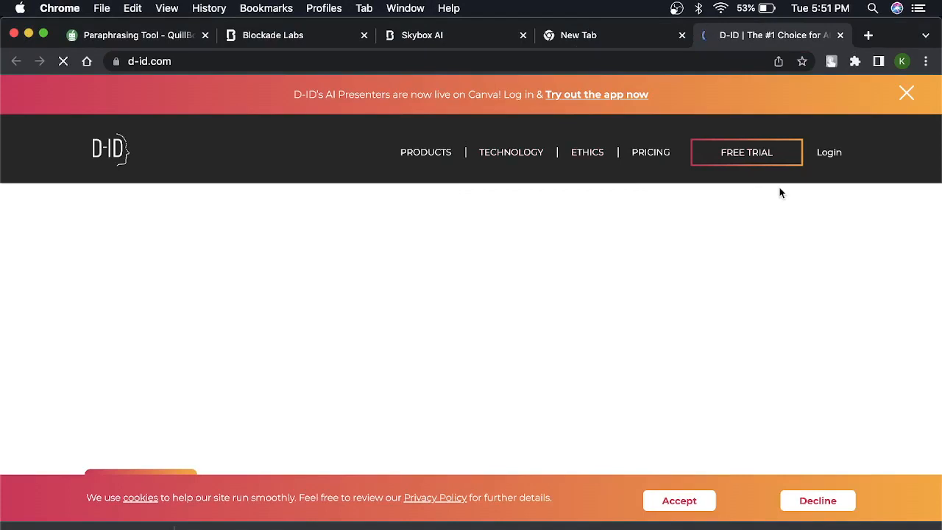
pyautogui.moveTo(685, 292)
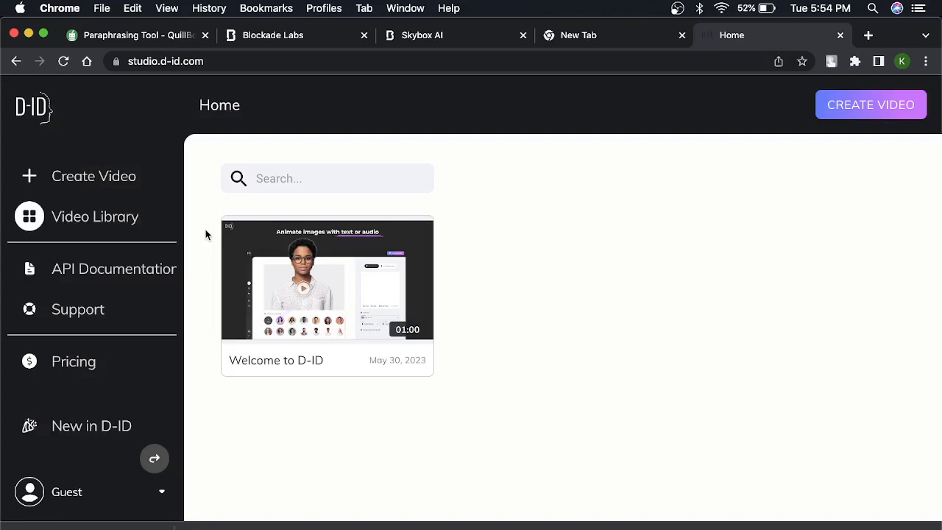
pyautogui.moveTo(327, 294)
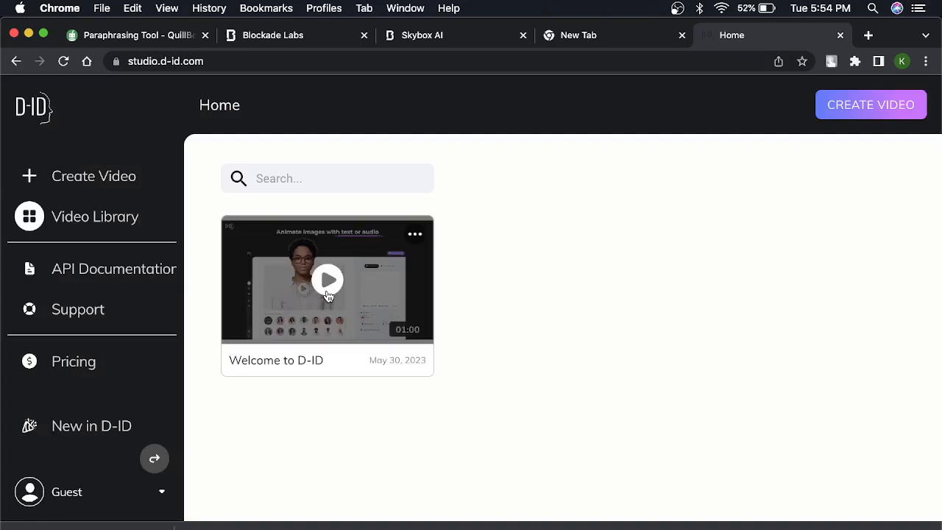
pyautogui.moveTo(506, 237)
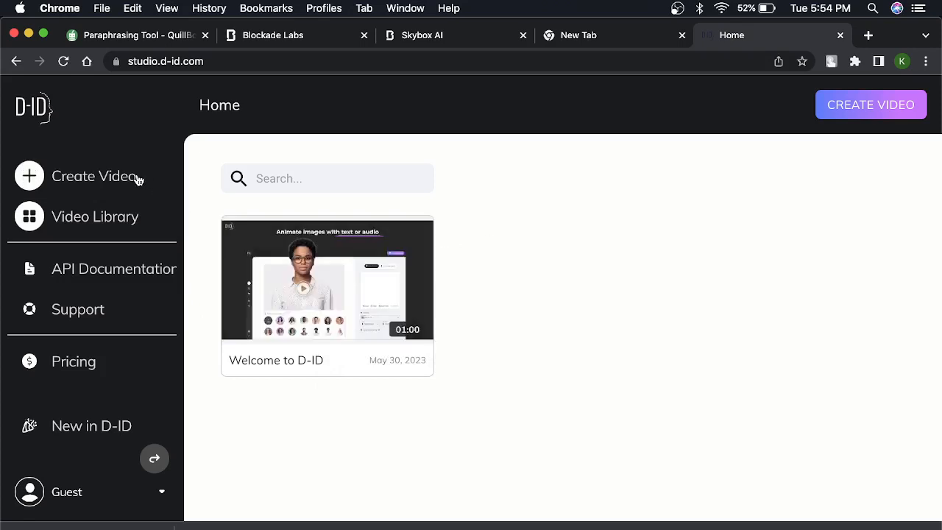
pyautogui.moveTo(72, 184)
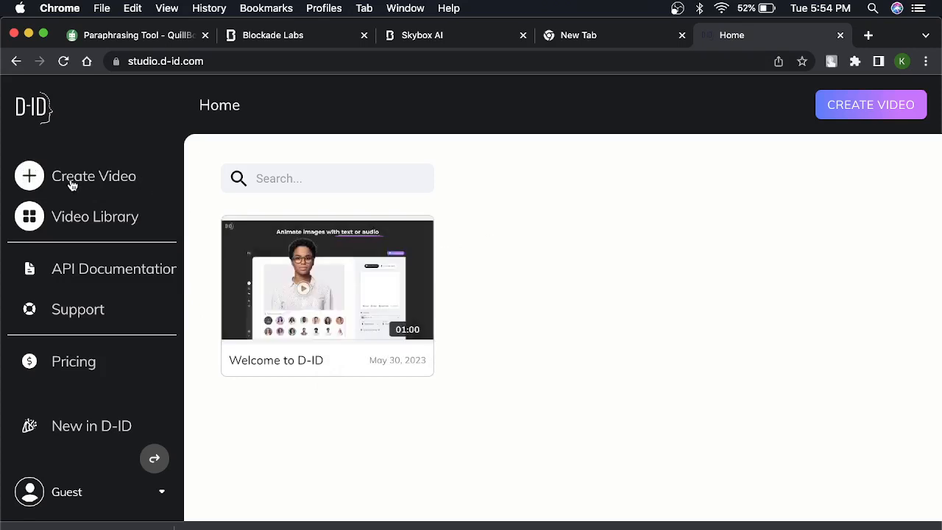
# Start a new video from the Create Video link in the sidebar.
pyautogui.click(93, 176)
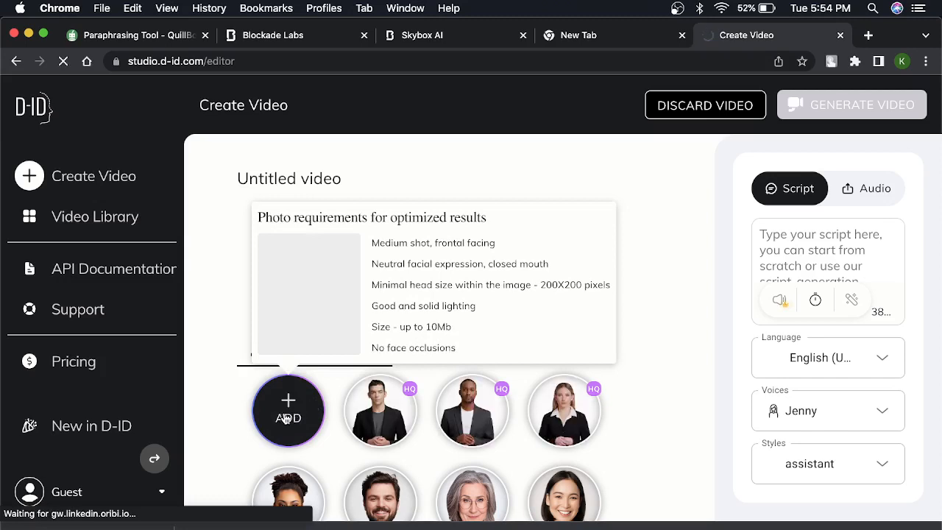
pyautogui.moveTo(260, 199)
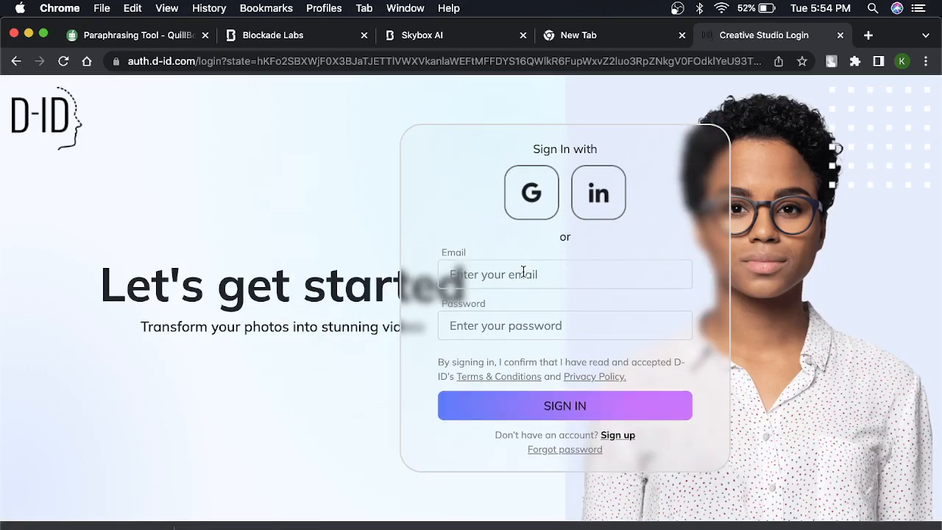
pyautogui.moveTo(565, 220)
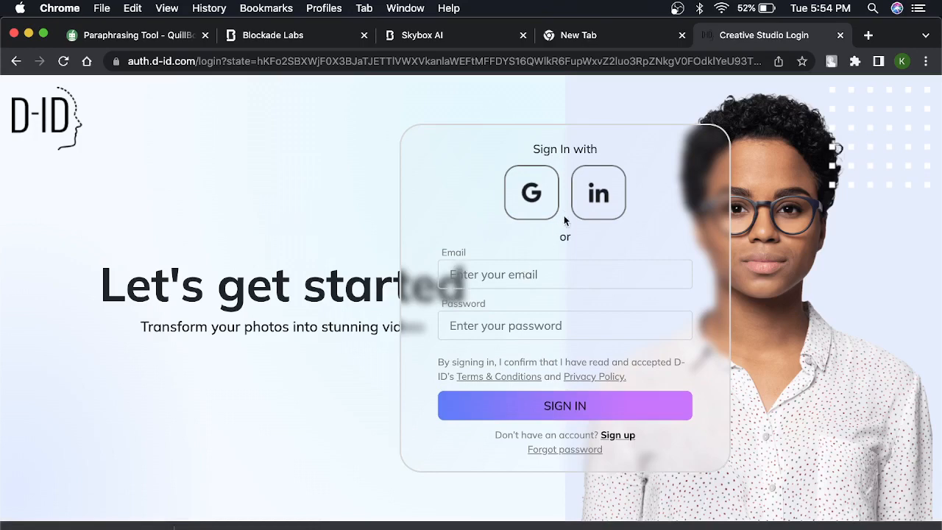
pyautogui.moveTo(623, 439)
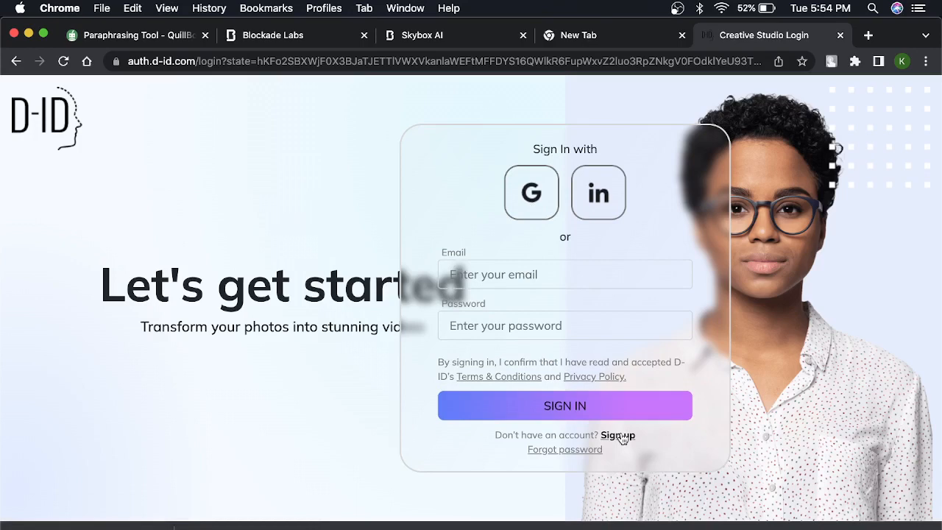
# After signing in, open a fresh untitled video and show its presenter options.
pyautogui.click(565, 405)
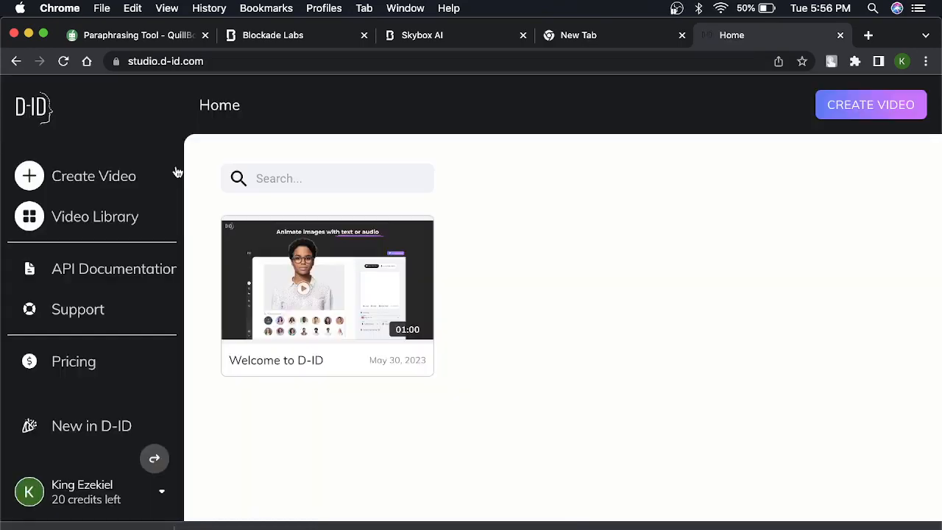
pyautogui.moveTo(114, 182)
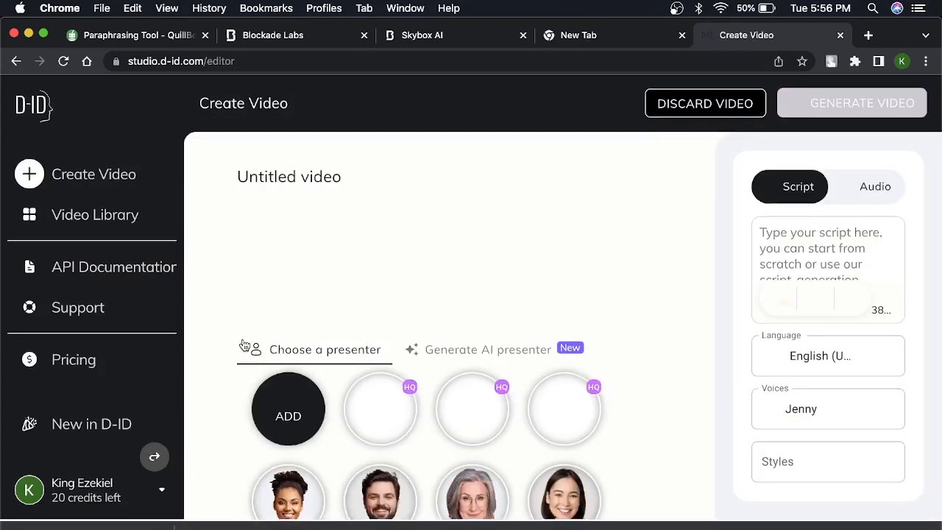
pyautogui.click(288, 410)
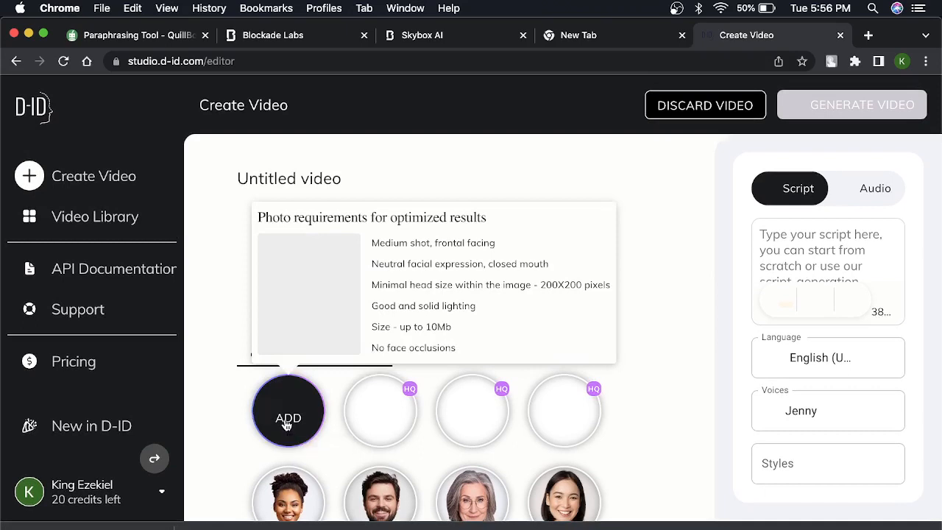
# Upload realistic_realistic_of_an_old_yoruba_wearing_a_yor.jpg from Downloads as a custom presenter photo.
pyautogui.click(287, 411)
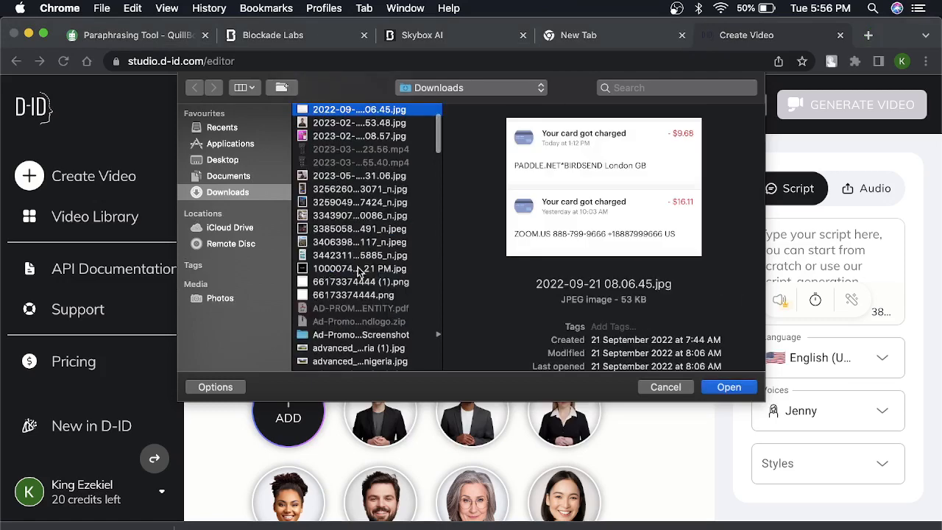
pyautogui.scroll(-3)
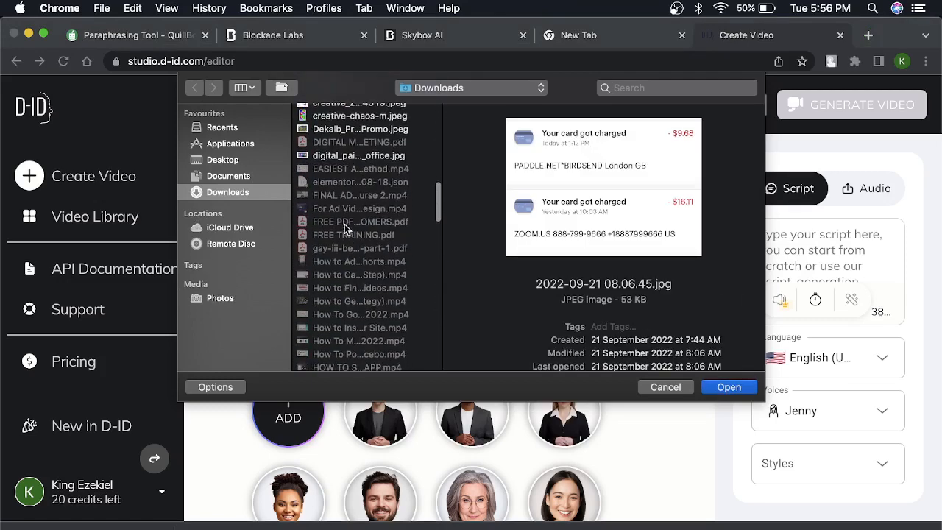
pyautogui.scroll(-3)
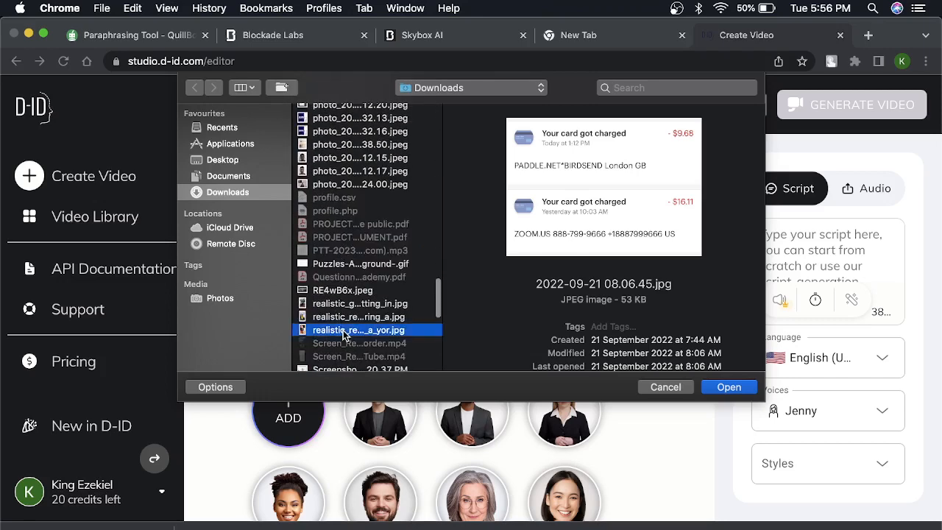
pyautogui.click(358, 316)
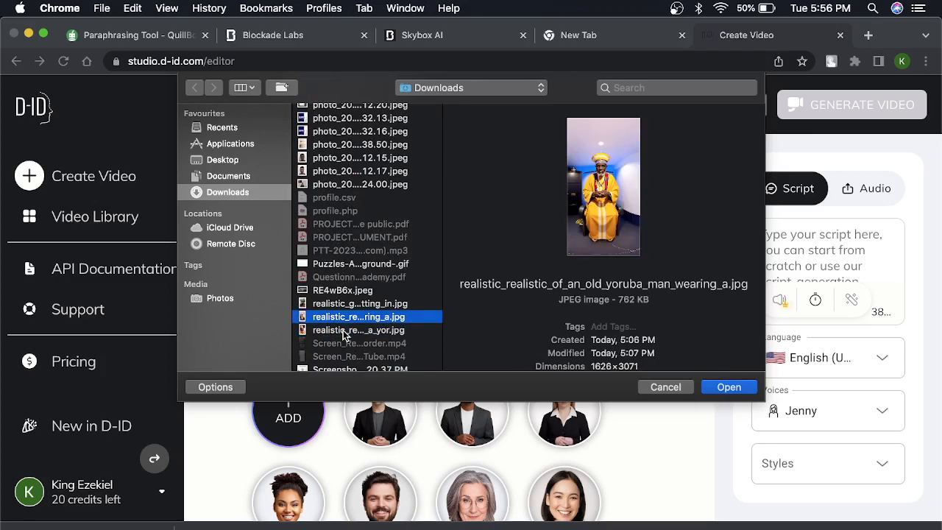
pyautogui.click(359, 329)
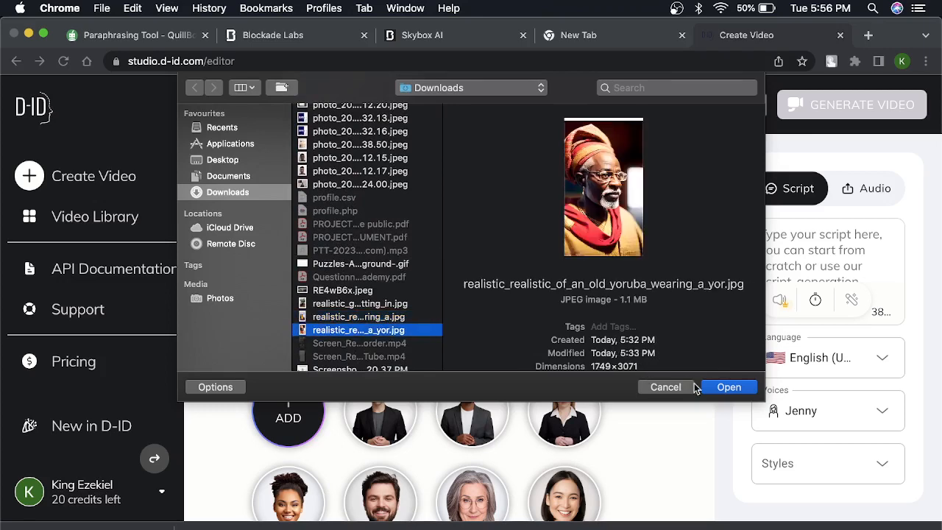
pyautogui.click(729, 387)
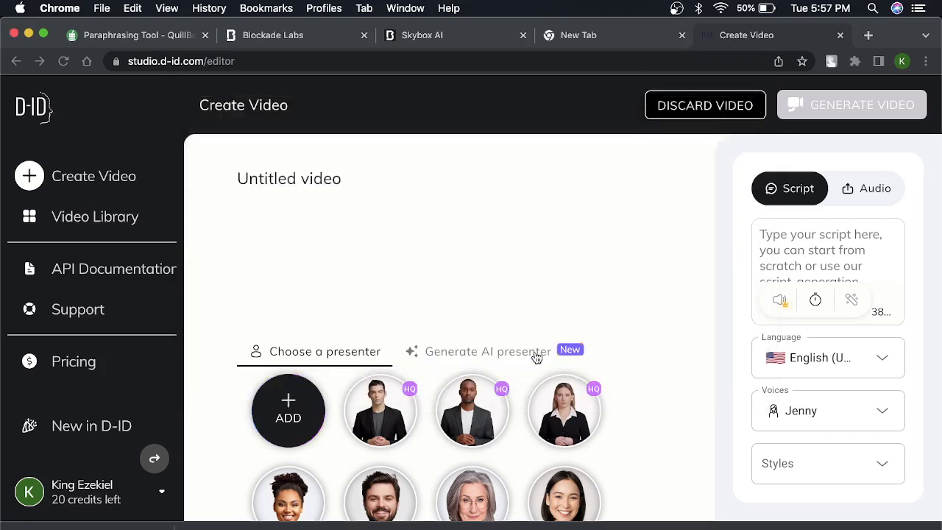
pyautogui.moveTo(399, 280)
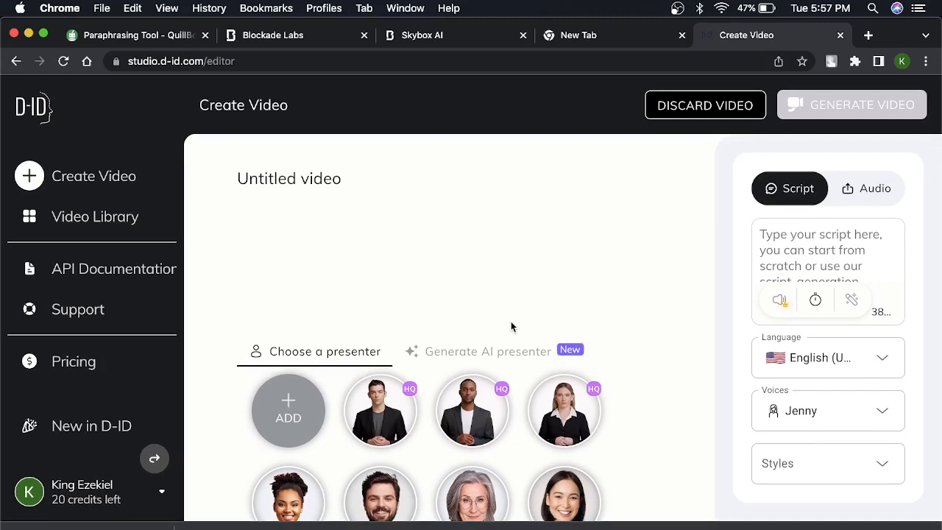
# Select the uploaded red-headwrap old man thumbnail as the presenter.
pyautogui.click(380, 411)
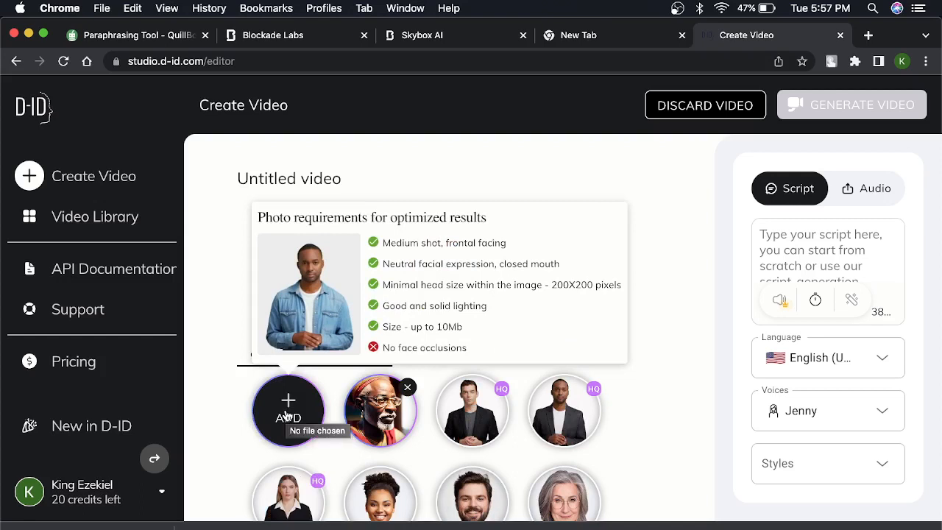
pyautogui.moveTo(291, 412)
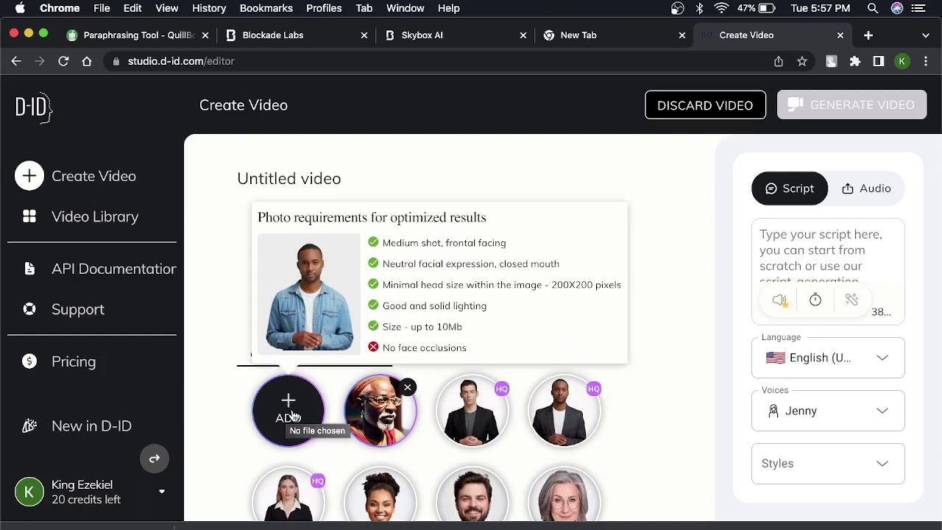
pyautogui.moveTo(313, 401)
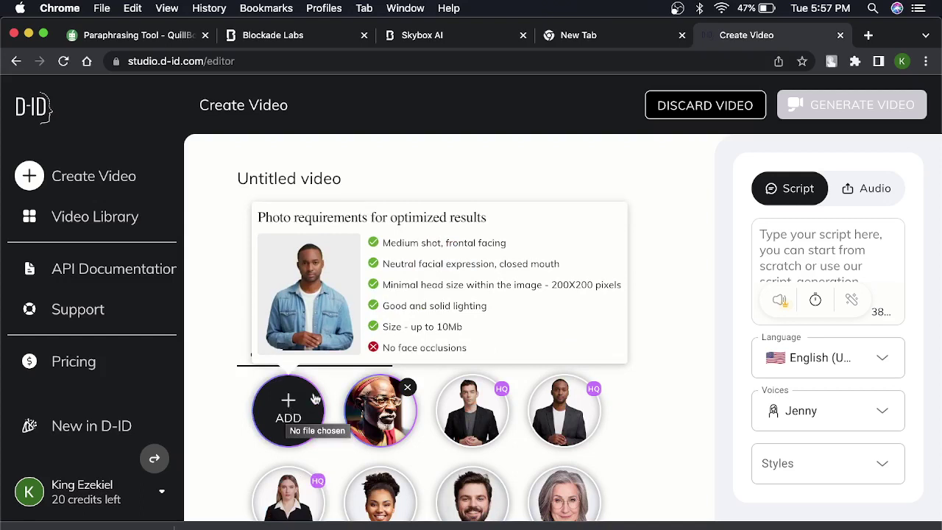
pyautogui.click(380, 410)
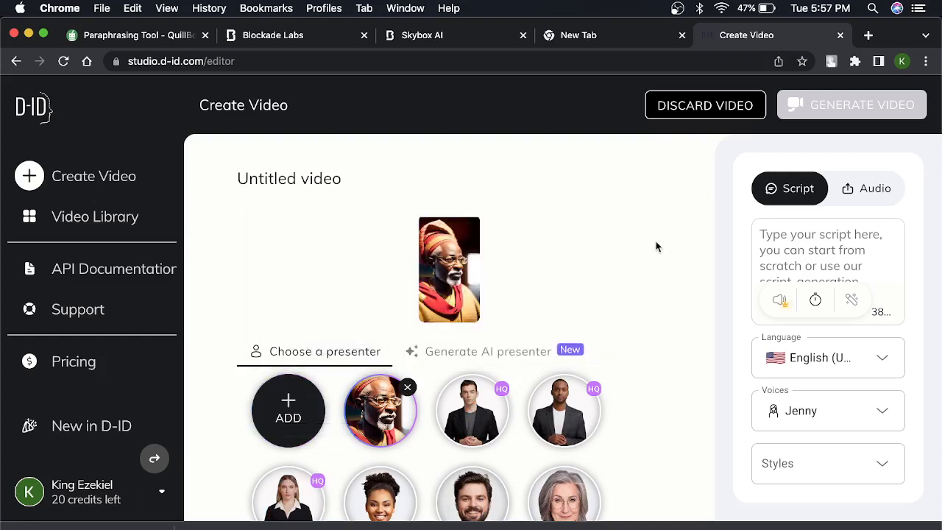
# Rename the Untitled video to 'Old man'.
pyautogui.click(289, 178)
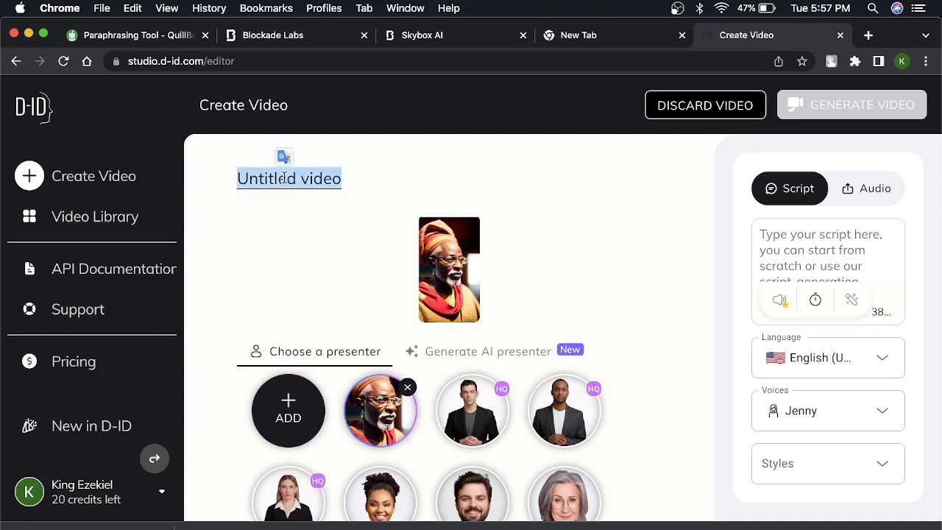
pyautogui.write('Old m')
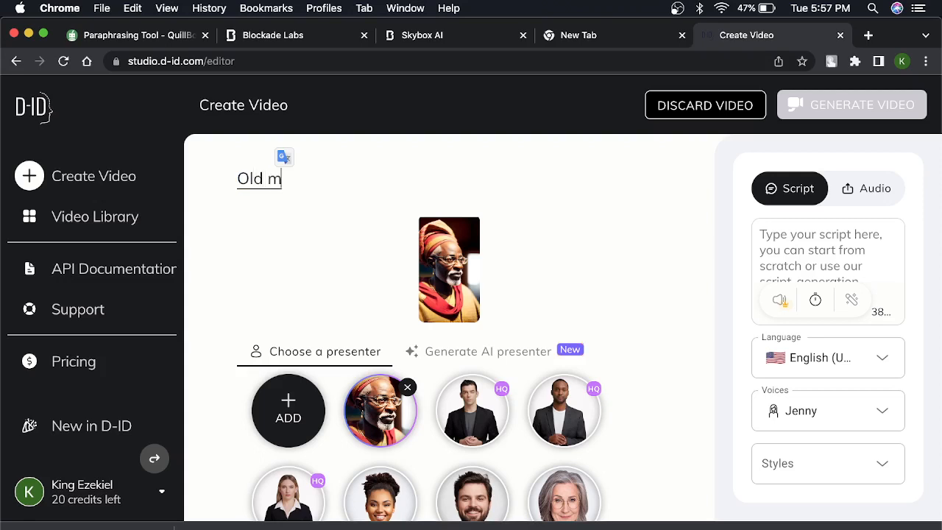
pyautogui.write('an')
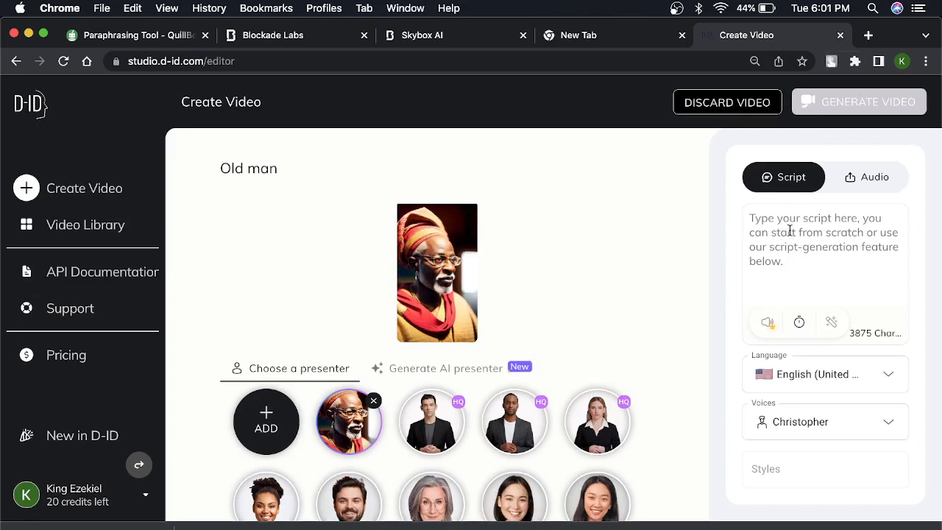
# Add the script ending 'don't be afraid of the darkness' and play its voice preview.
pyautogui.click(810, 232)
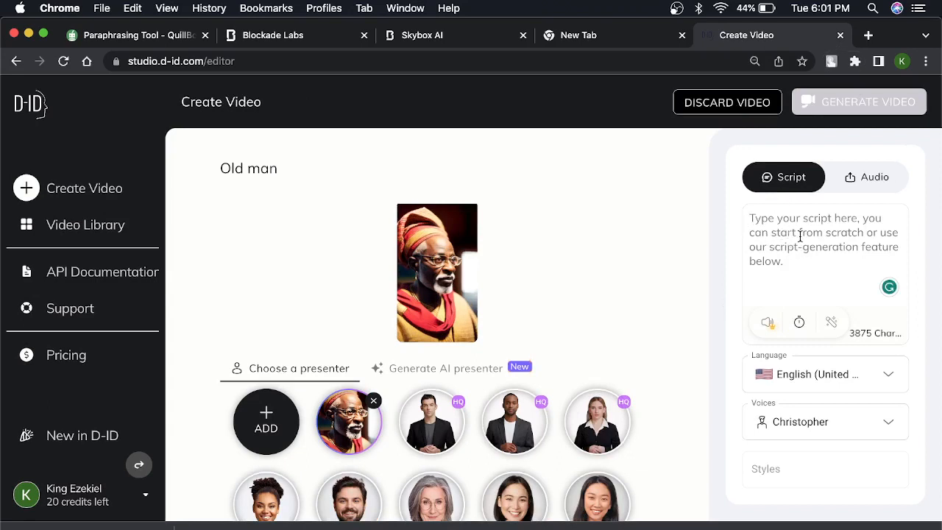
pyautogui.moveTo(791, 256)
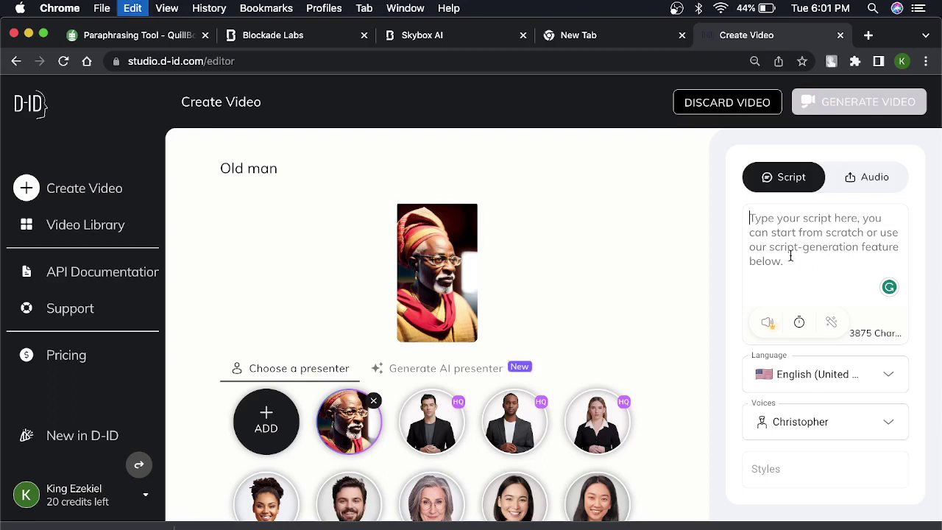
pyautogui.write("but don't be afraid of the darkness since they reveal latent strength.")
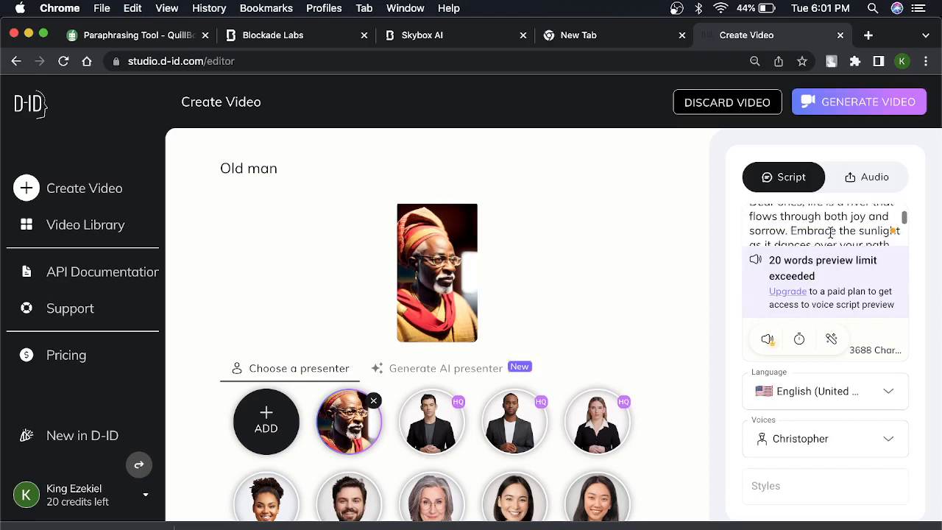
pyautogui.scroll(-3)
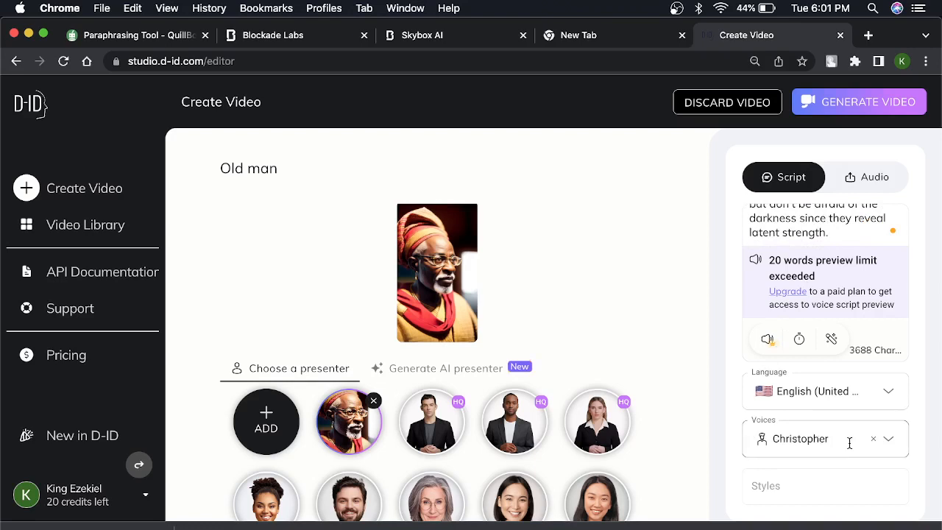
pyautogui.moveTo(768, 340)
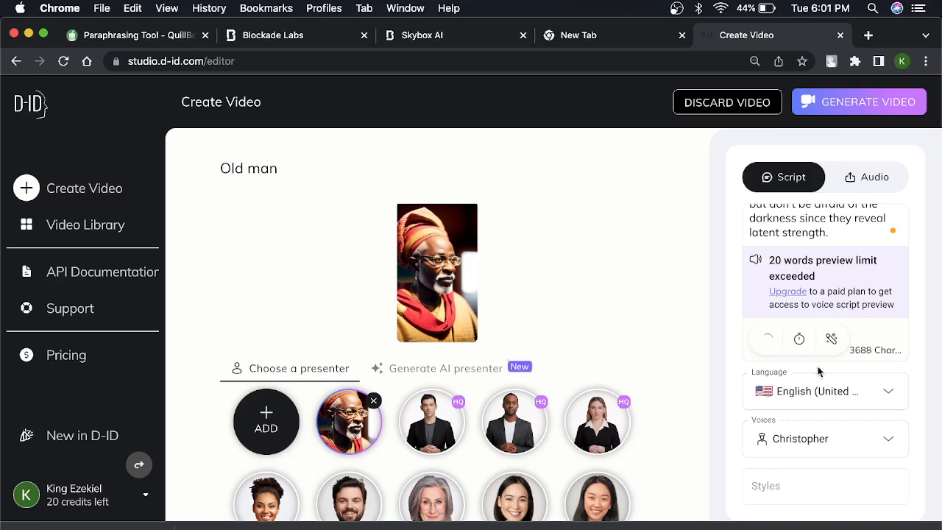
pyautogui.click(765, 339)
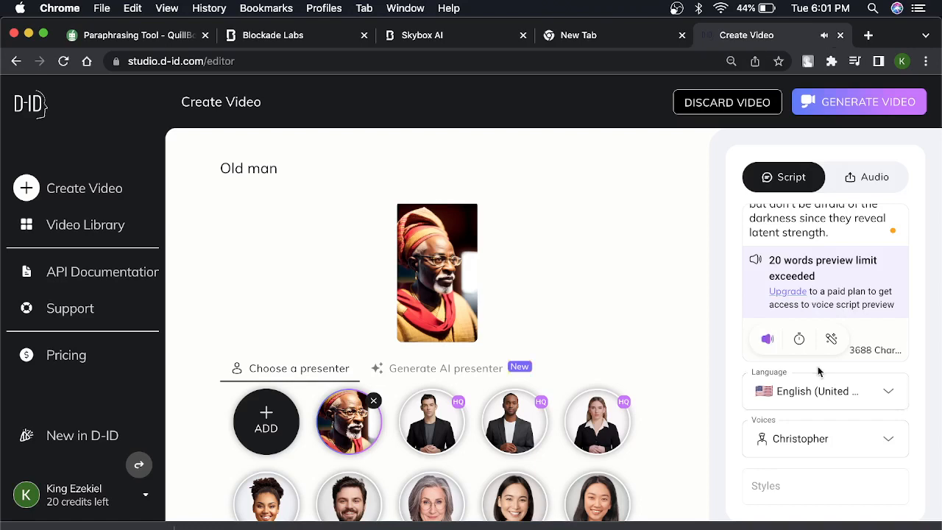
pyautogui.moveTo(784, 361)
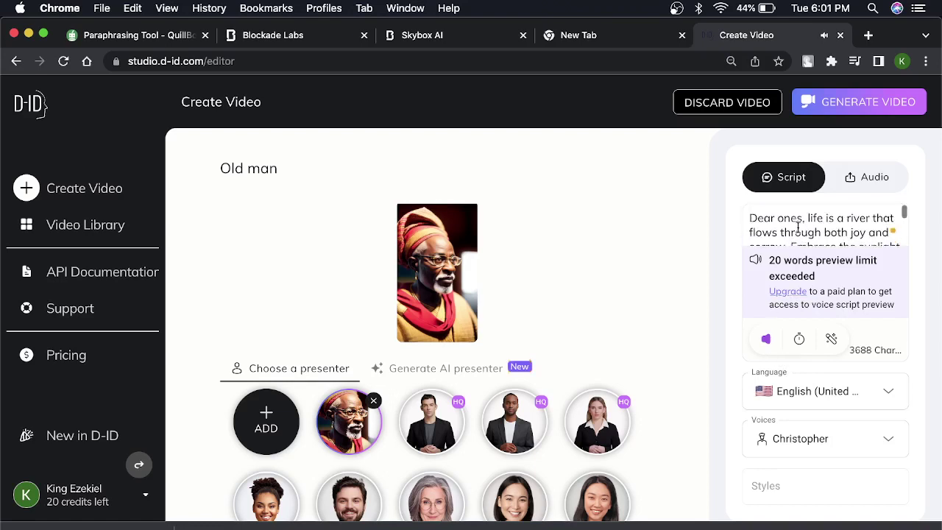
pyautogui.scroll(-3)
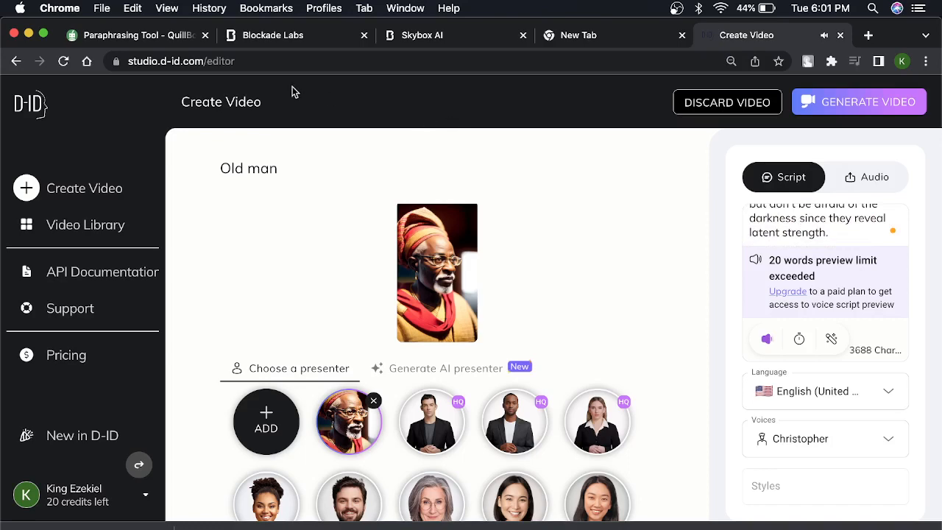
# Switch to the QuillBot Paraphrasing Tool tab to view the reworded speech.
pyautogui.click(136, 34)
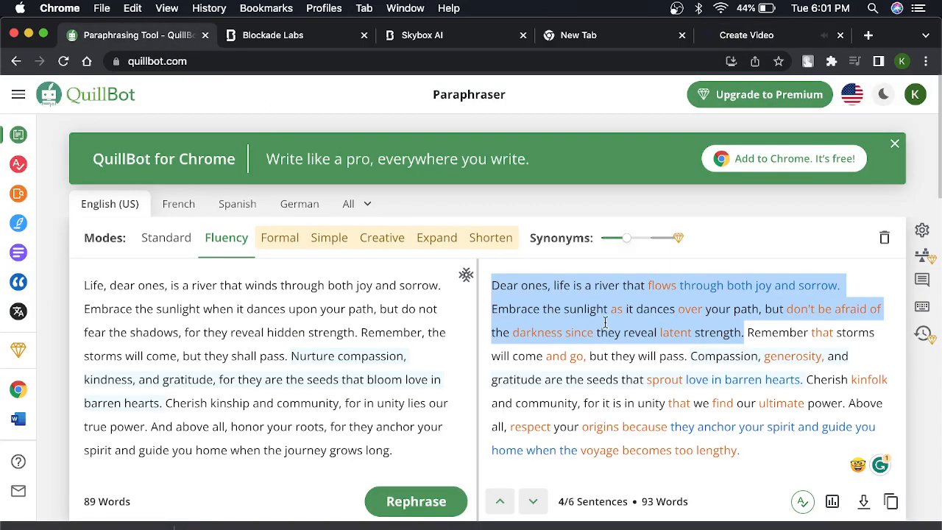
pyautogui.moveTo(695, 338)
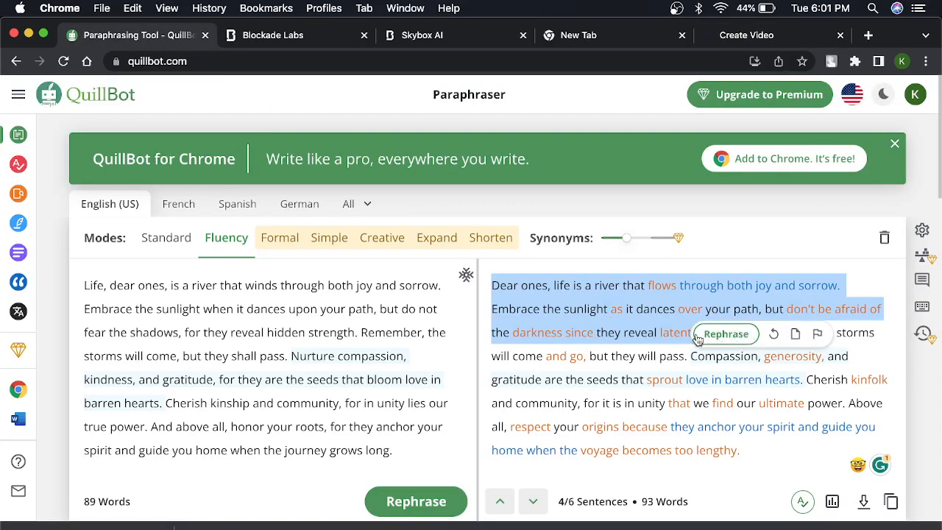
pyautogui.moveTo(677, 360)
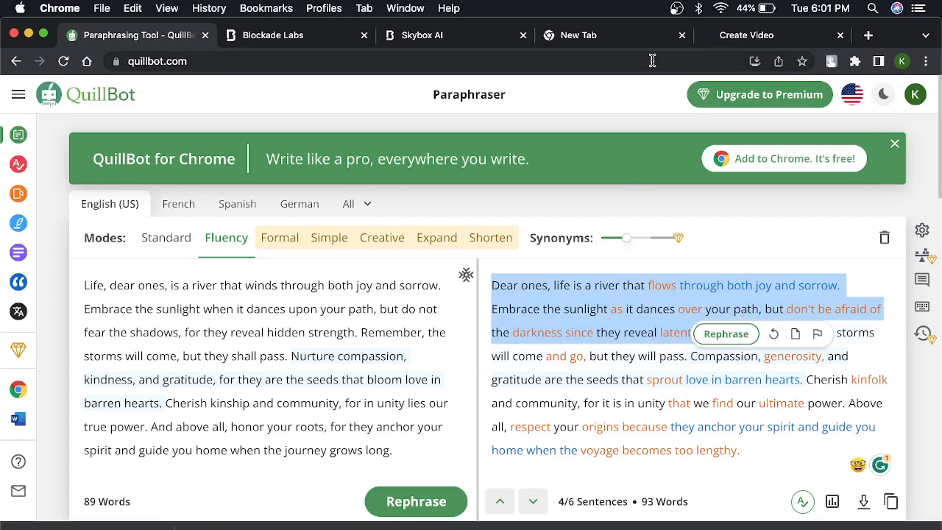
# Return to the Old man video editor and scroll through the voice list.
pyautogui.click(745, 35)
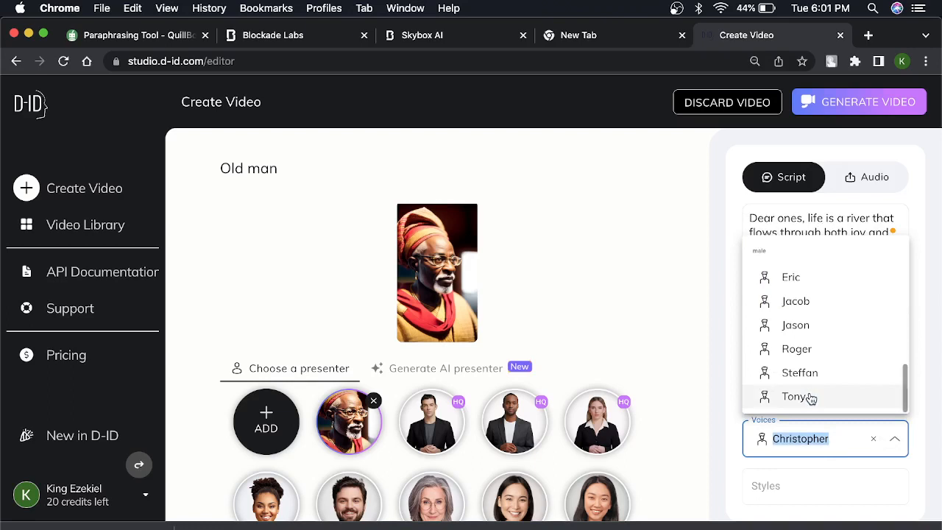
pyautogui.scroll(3)
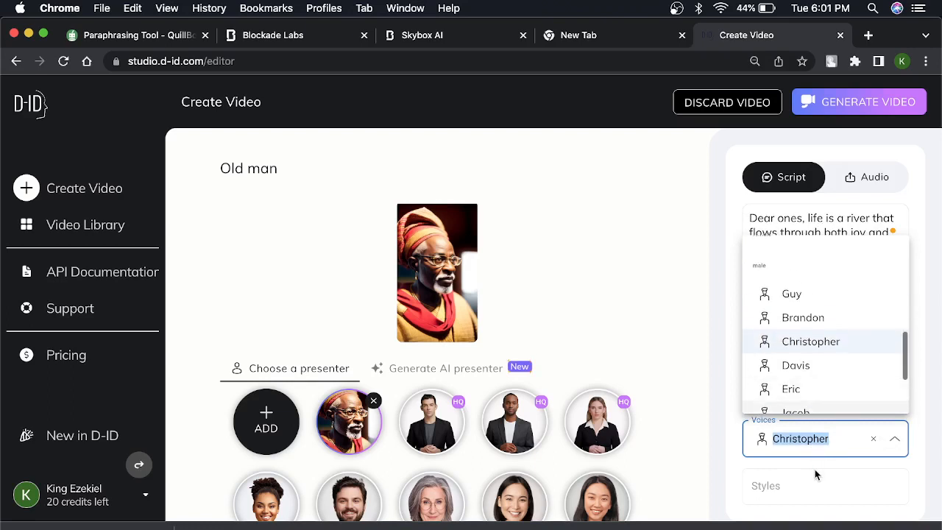
pyautogui.moveTo(735, 447)
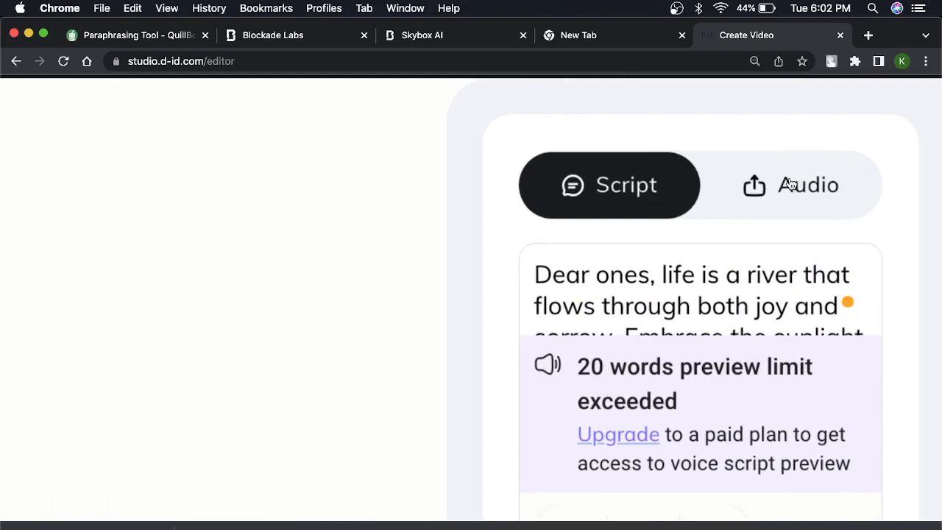
# Switch the presenter to the uploaded 30-second audio, then play and pause it.
pyautogui.click(791, 185)
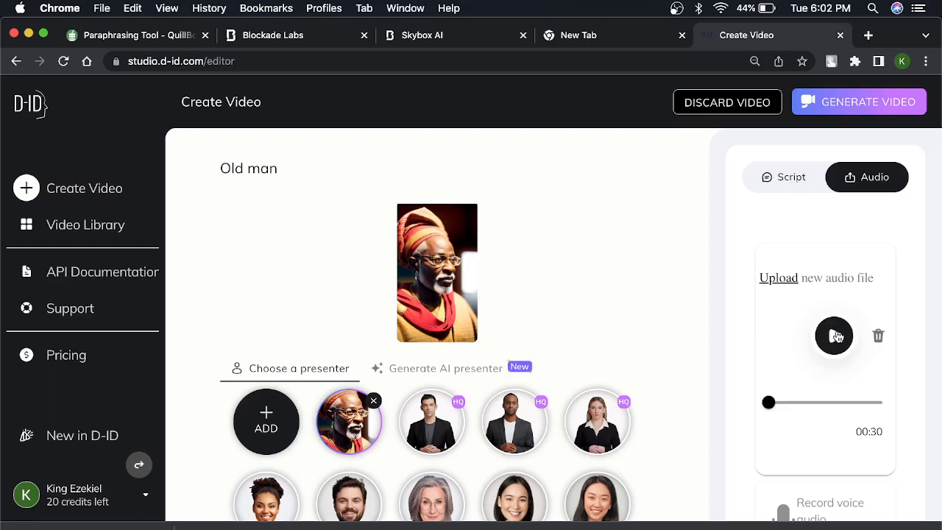
pyautogui.click(834, 336)
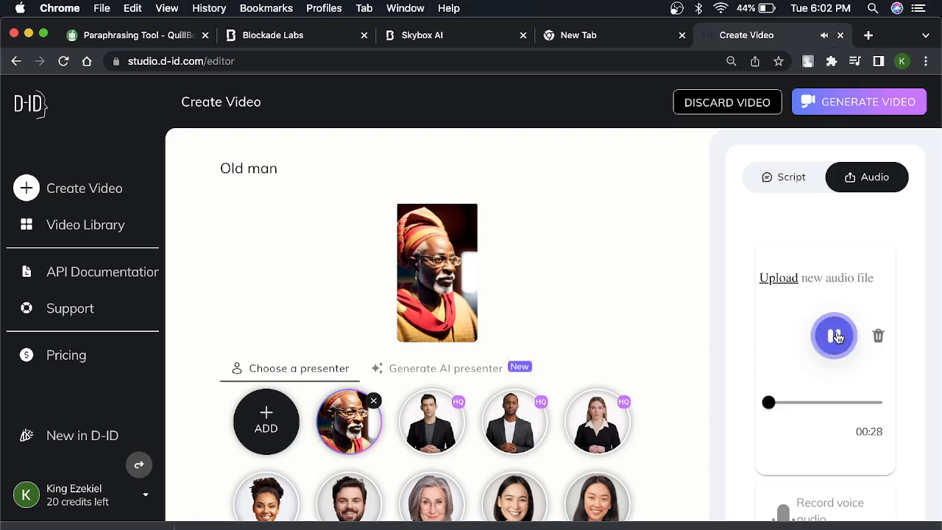
pyautogui.click(834, 335)
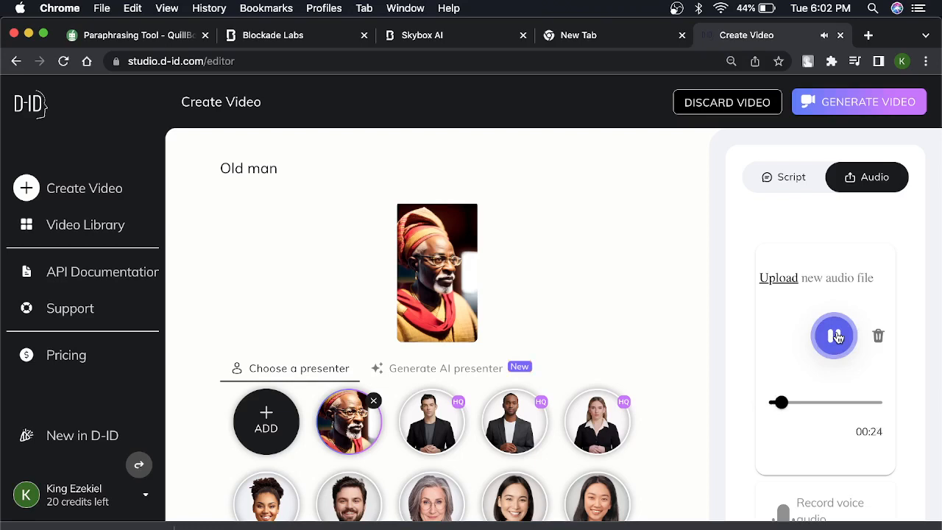
pyautogui.click(833, 336)
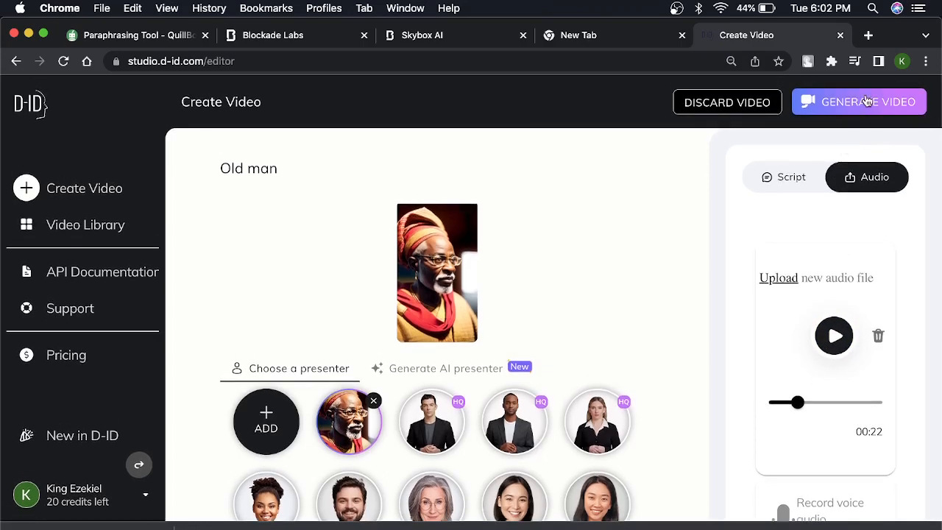
# Generate the Old man video, confirming the 2-credit cost.
pyautogui.click(858, 102)
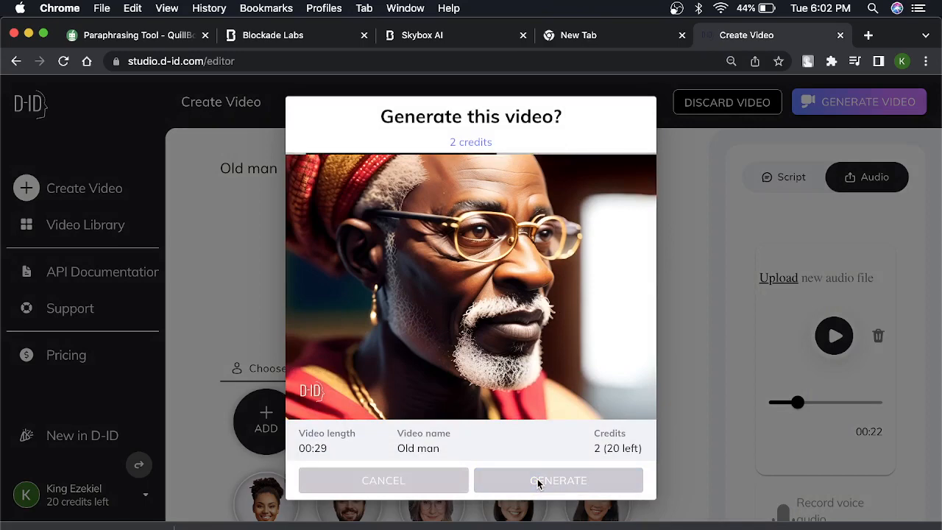
pyautogui.click(558, 479)
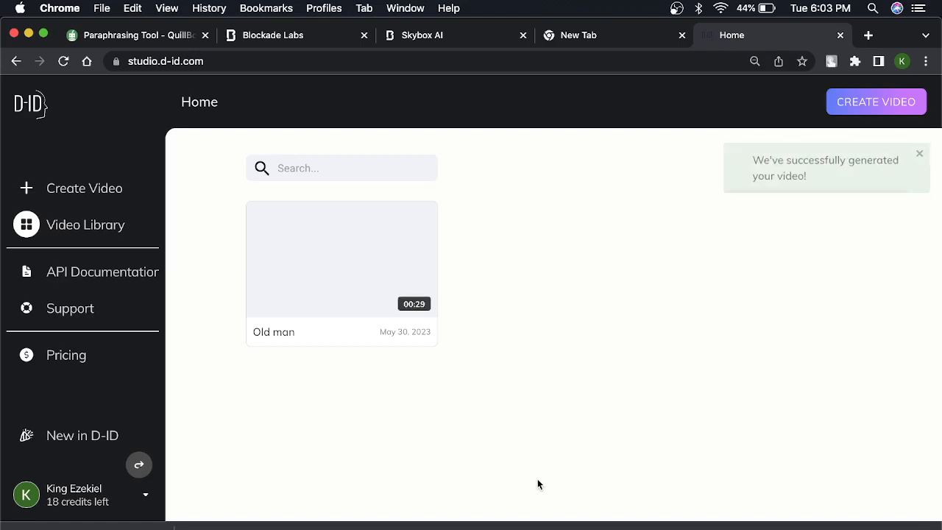
pyautogui.moveTo(388, 275)
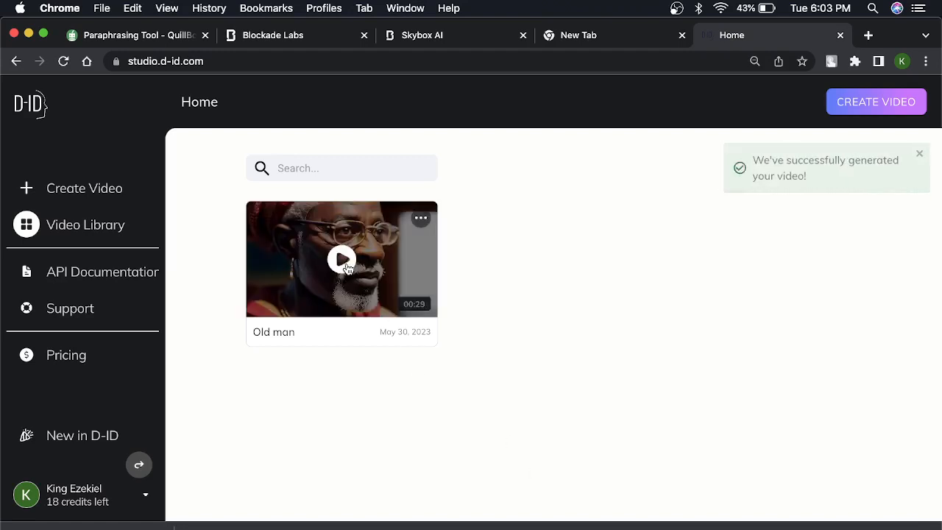
# Play the 29-second Old man video from its Video Library thumbnail.
pyautogui.click(340, 259)
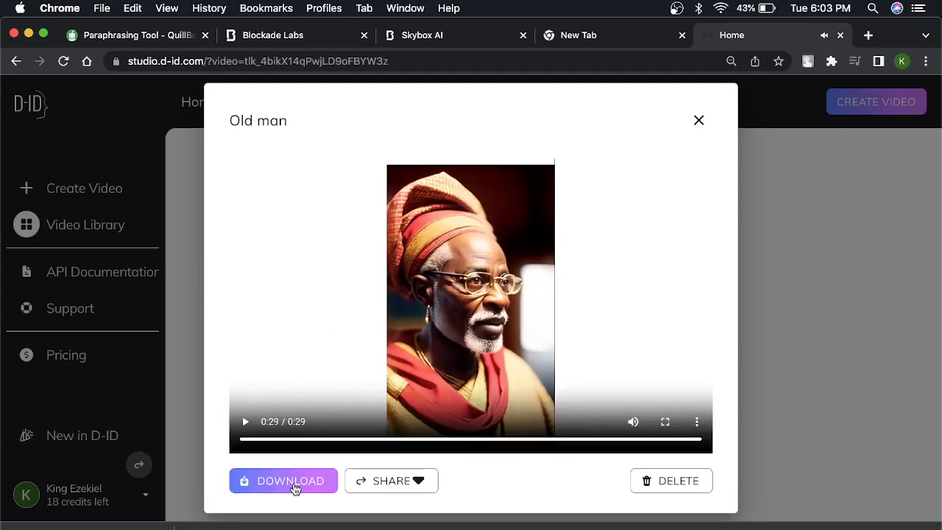
# Download the Old man video as Old man.mp4, previewing it before downloading again.
pyautogui.click(284, 481)
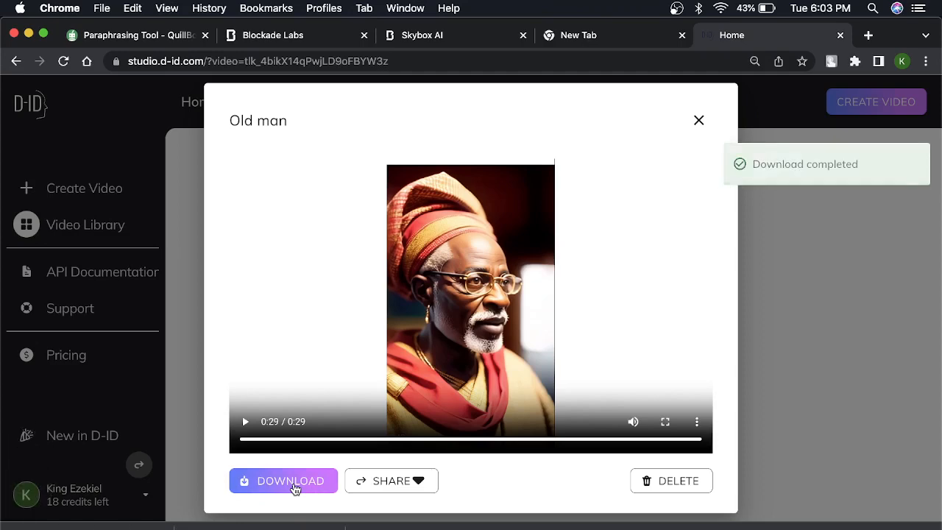
pyautogui.moveTo(280, 472)
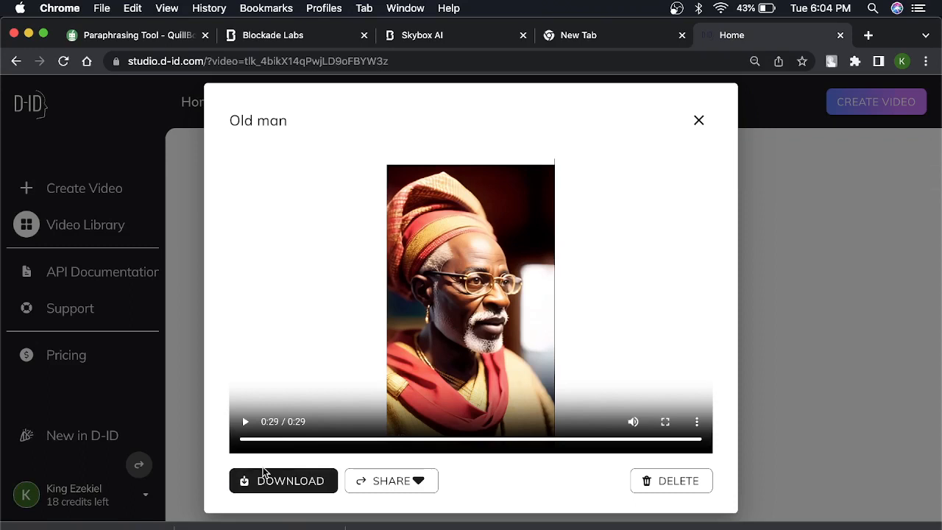
pyautogui.moveTo(244, 421)
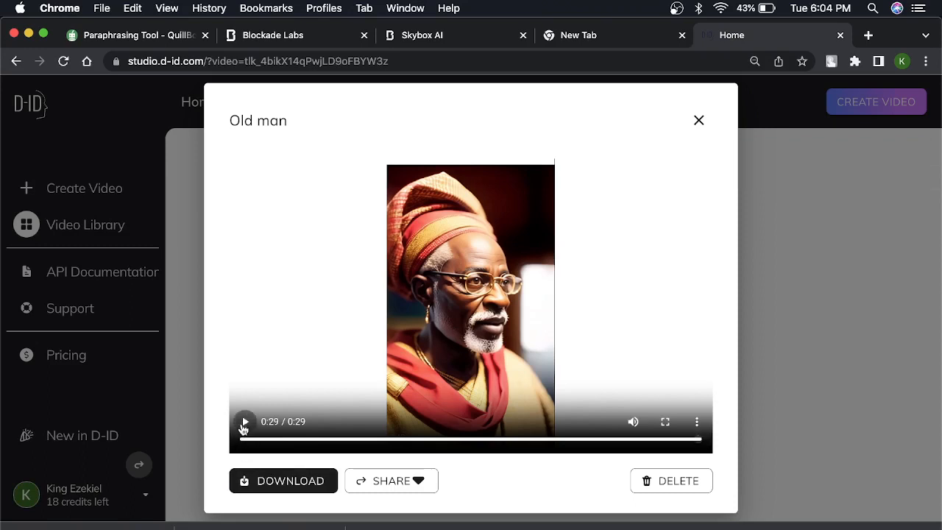
pyautogui.click(243, 421)
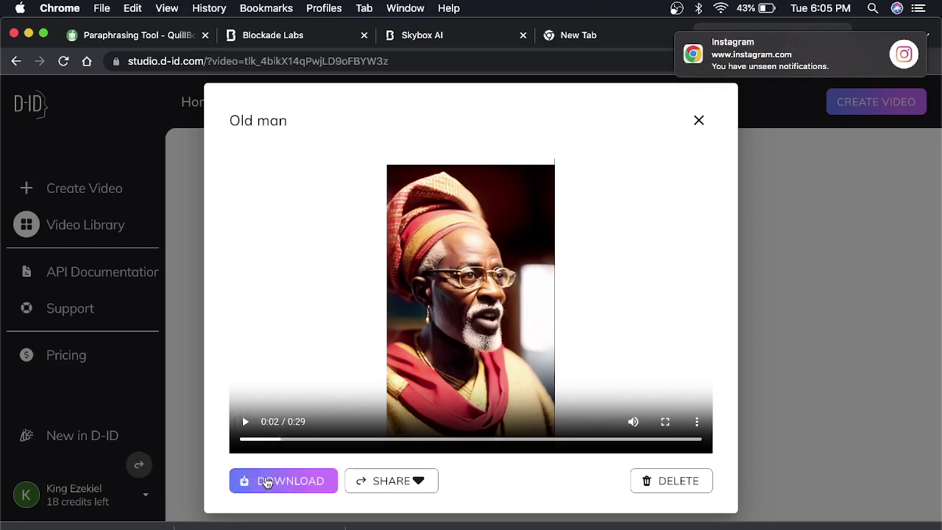
pyautogui.click(282, 480)
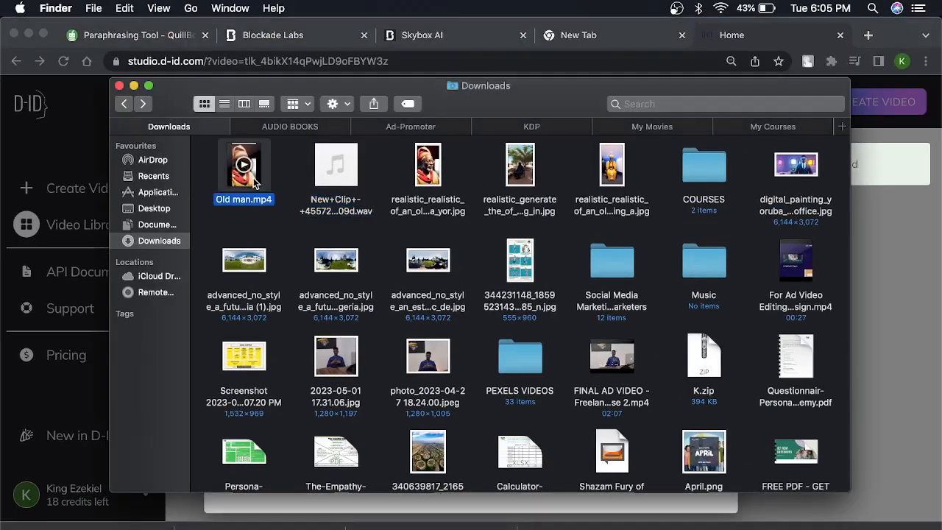
# Preview Old man.mp4 from Downloads in QuickTime, then close the player.
pyautogui.doubleClick(243, 165)
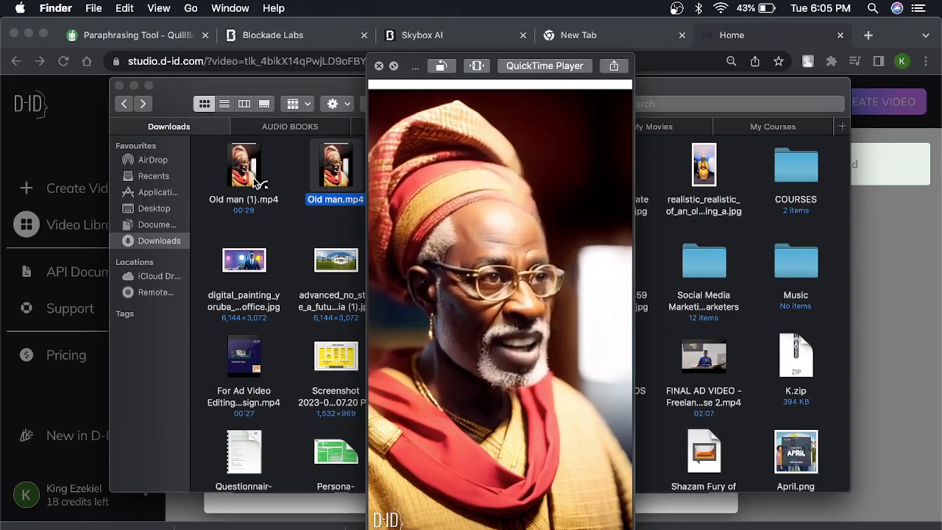
pyautogui.click(379, 66)
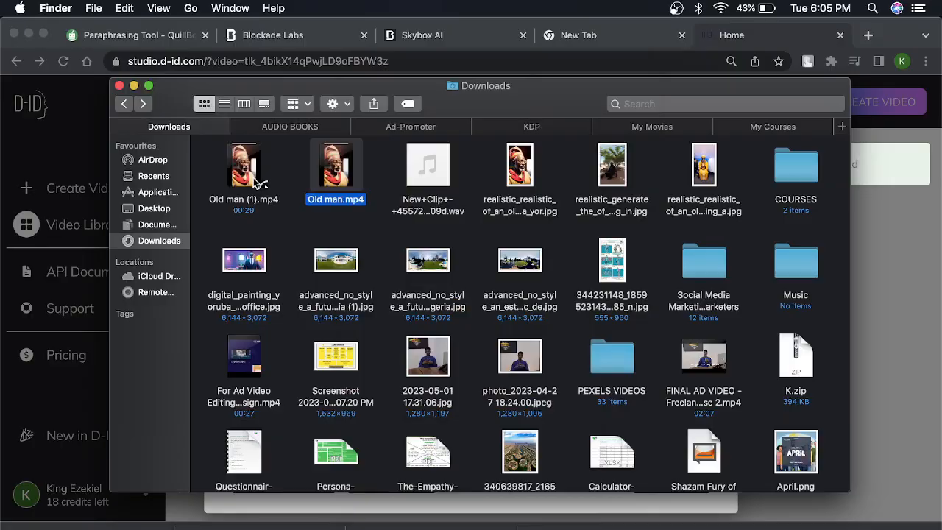